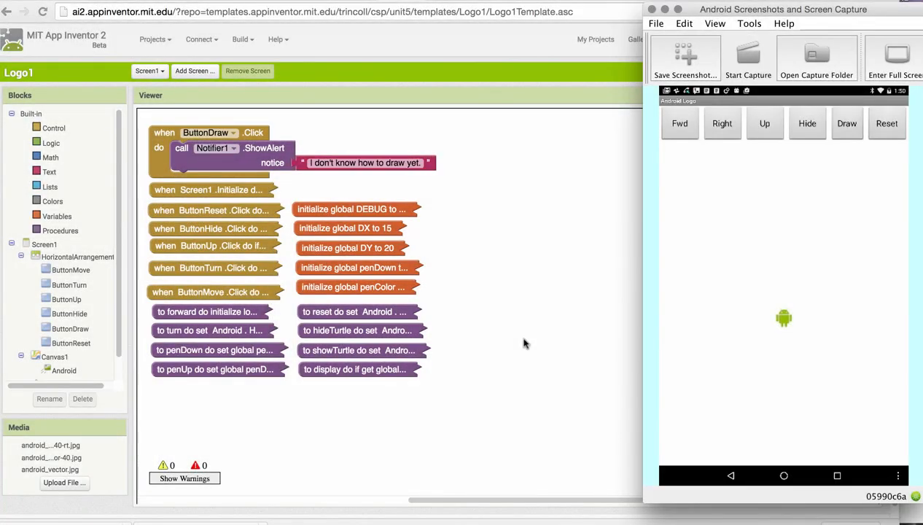
pyautogui.moveTo(526, 337)
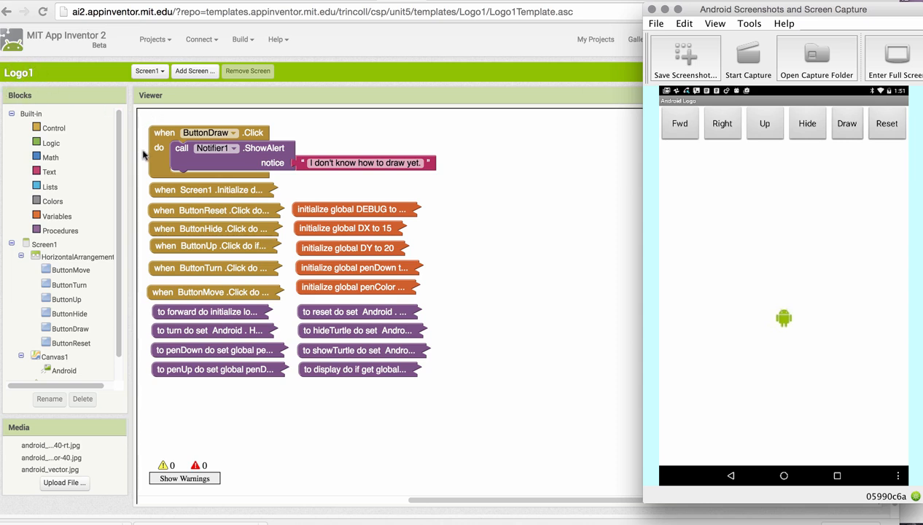
pyautogui.moveTo(143, 213)
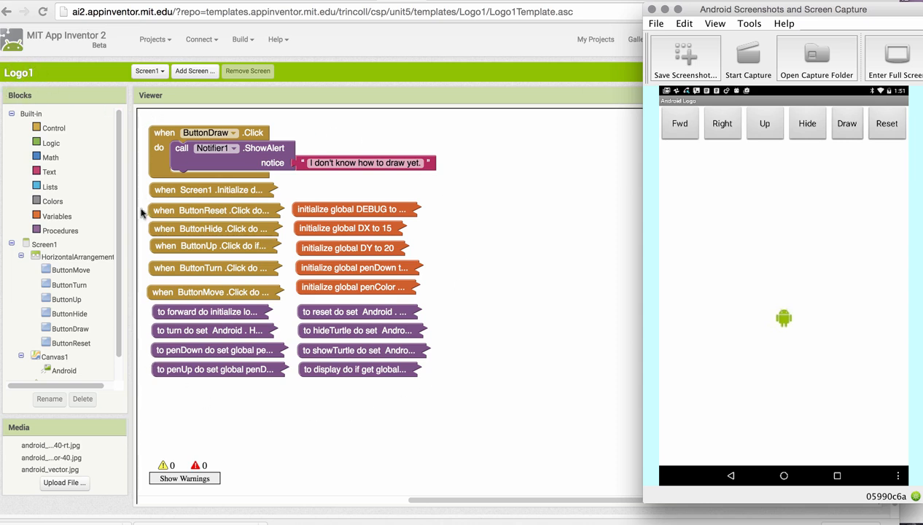
pyautogui.moveTo(488, 151)
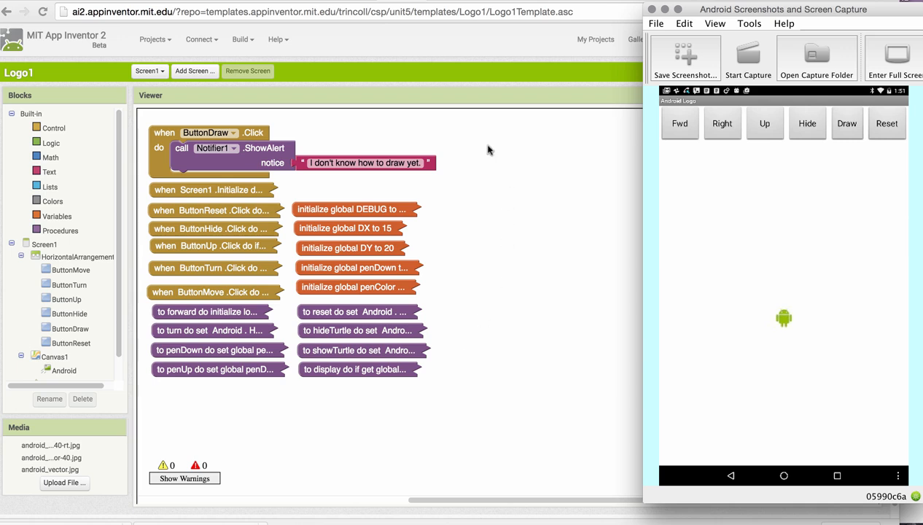
pyautogui.moveTo(523, 166)
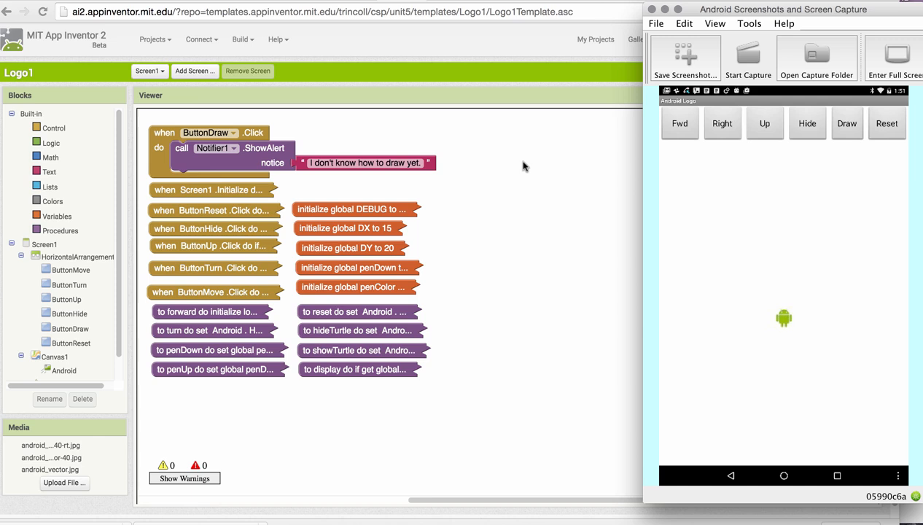
# Tap Fwd and Right on the emulator to trace three square sides, then Hide the turtle
pyautogui.click(846, 123)
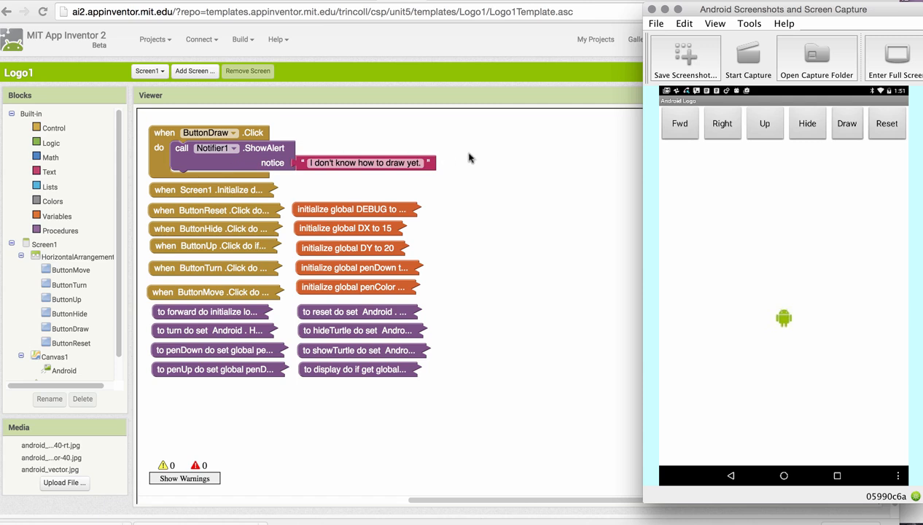
pyautogui.moveTo(506, 174)
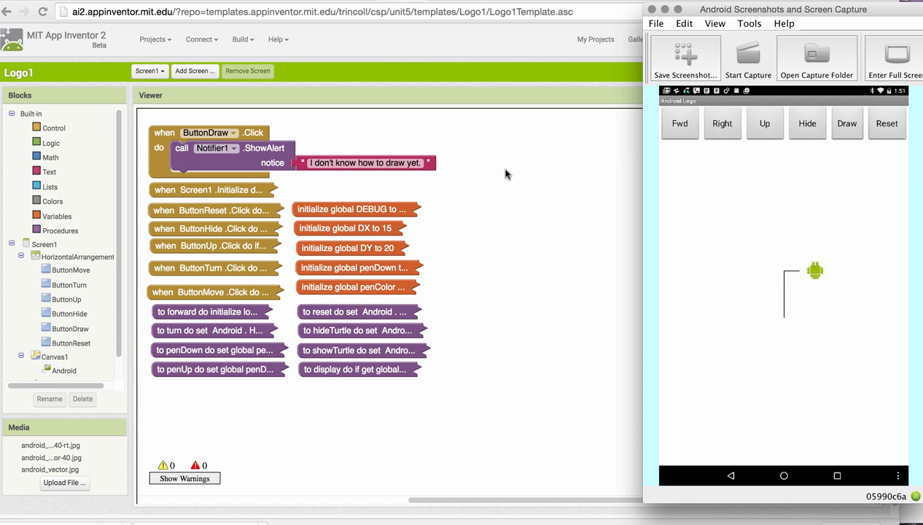
pyautogui.click(764, 123)
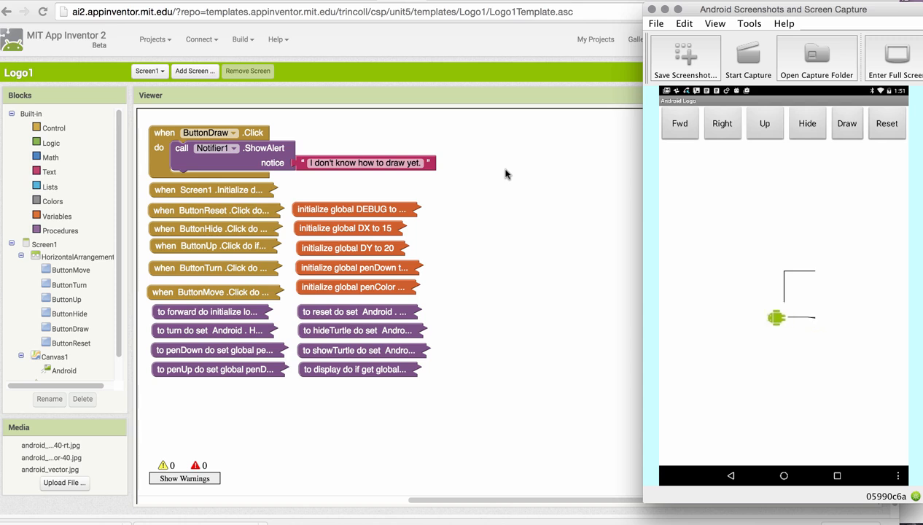
pyautogui.click(807, 123)
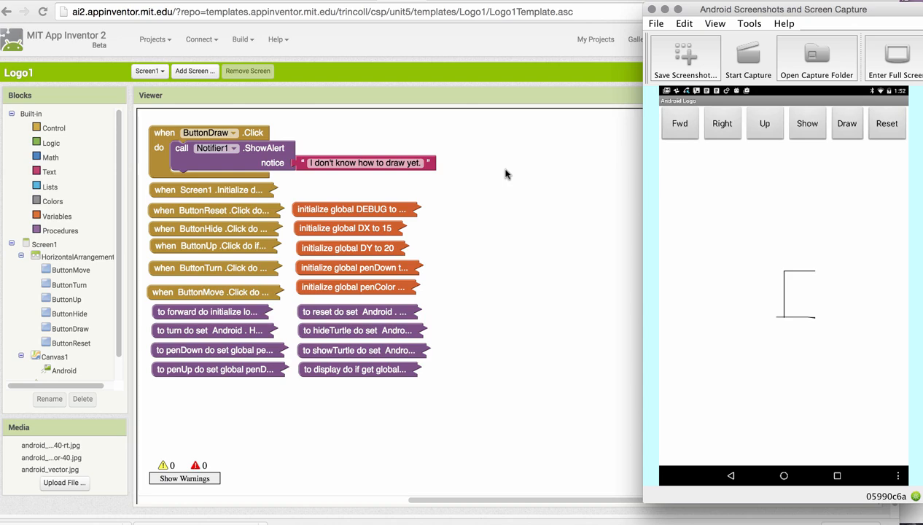
pyautogui.moveTo(568, 164)
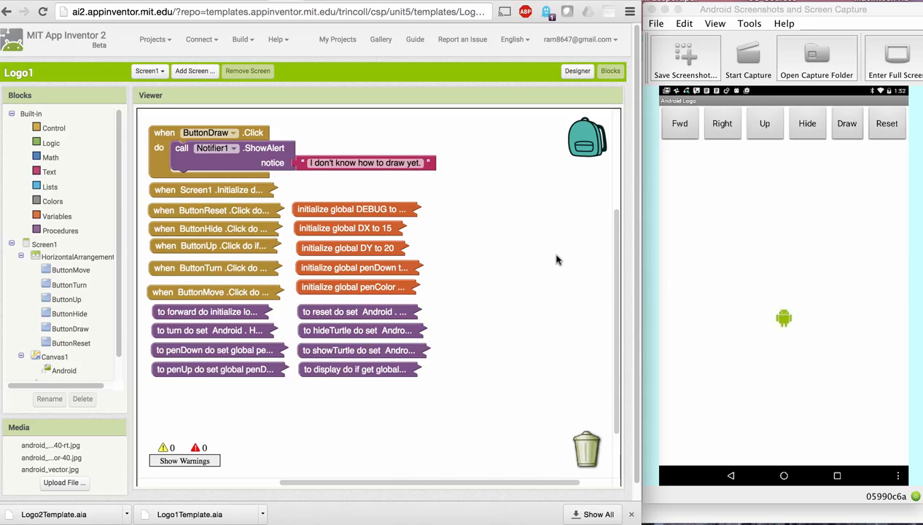
pyautogui.moveTo(214, 163)
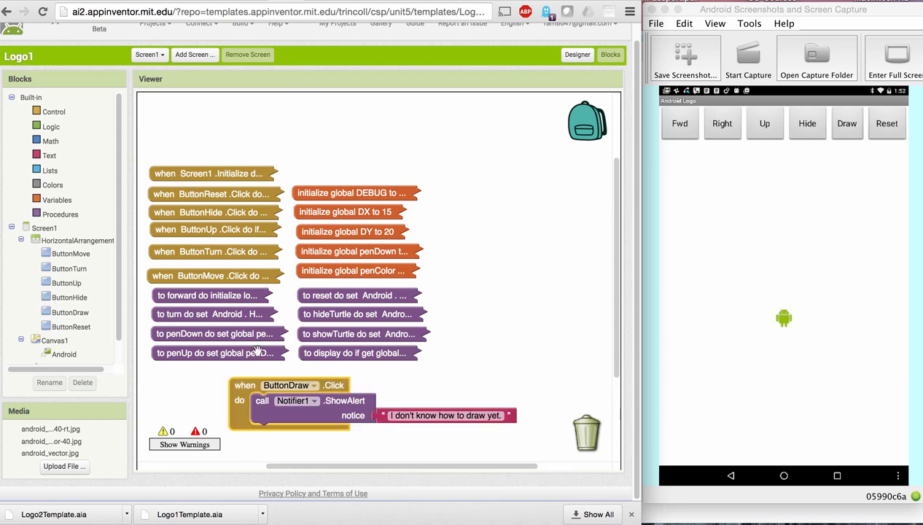
pyautogui.moveTo(364, 183)
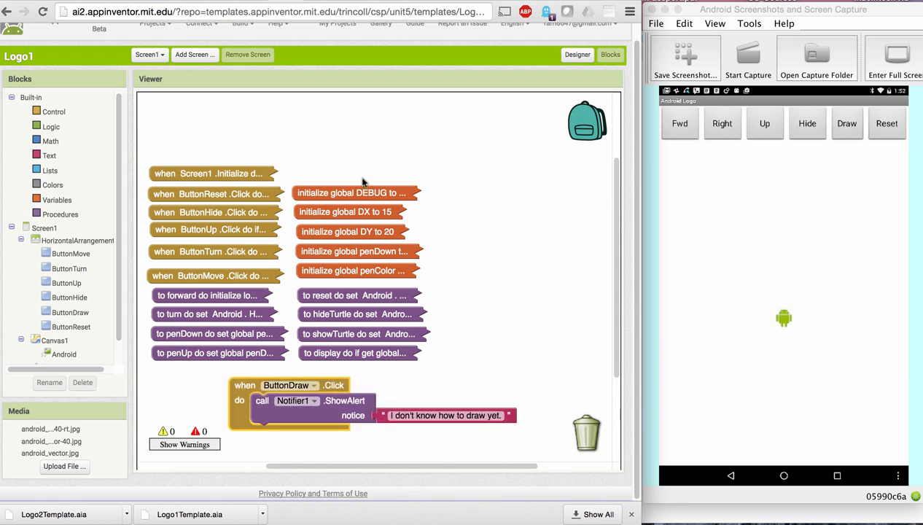
pyautogui.moveTo(328, 328)
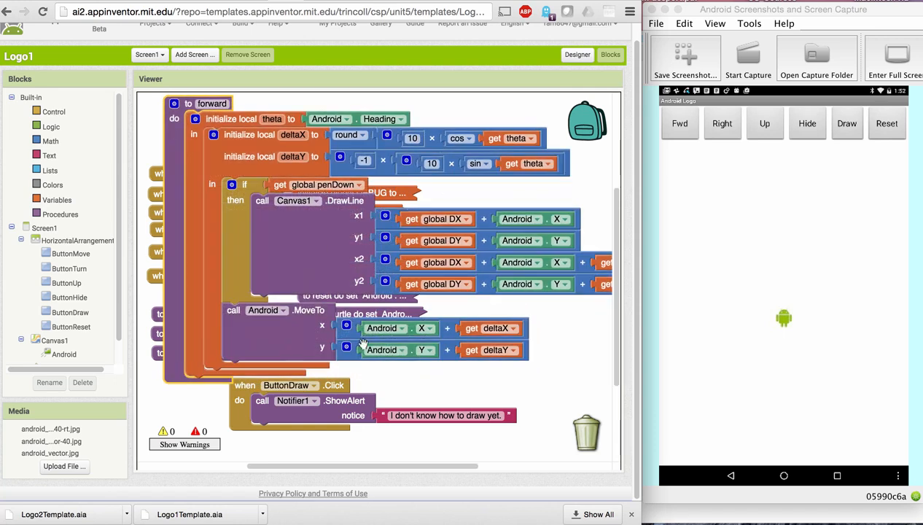
pyautogui.moveTo(174, 136)
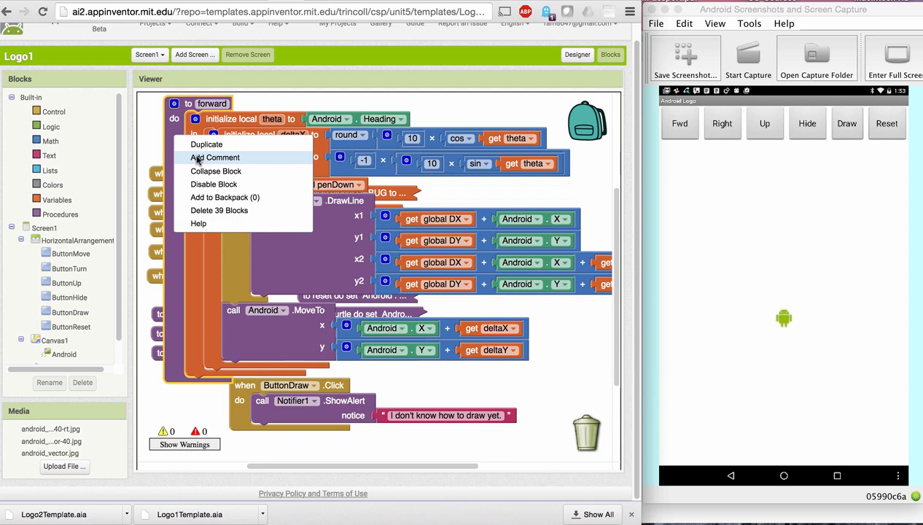
# Collapse the forward procedure block again after inspecting it
pyautogui.click(215, 170)
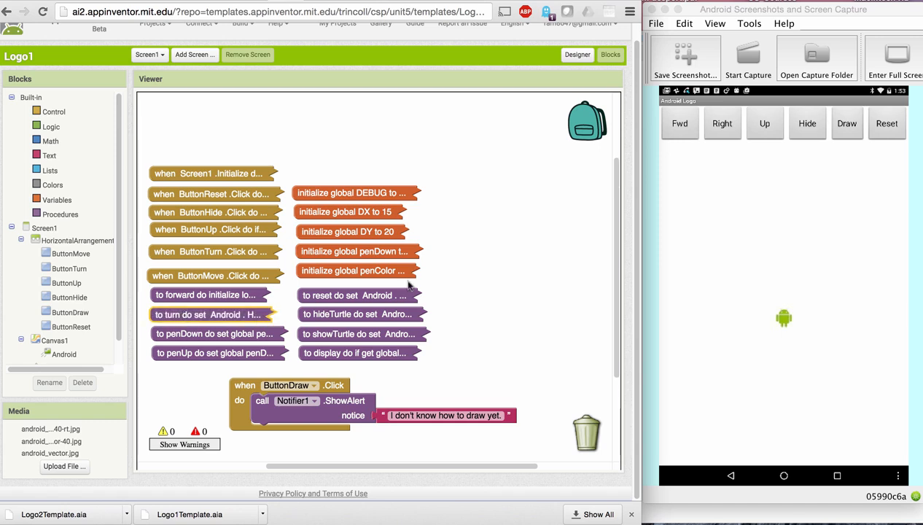
pyautogui.moveTo(581, 260)
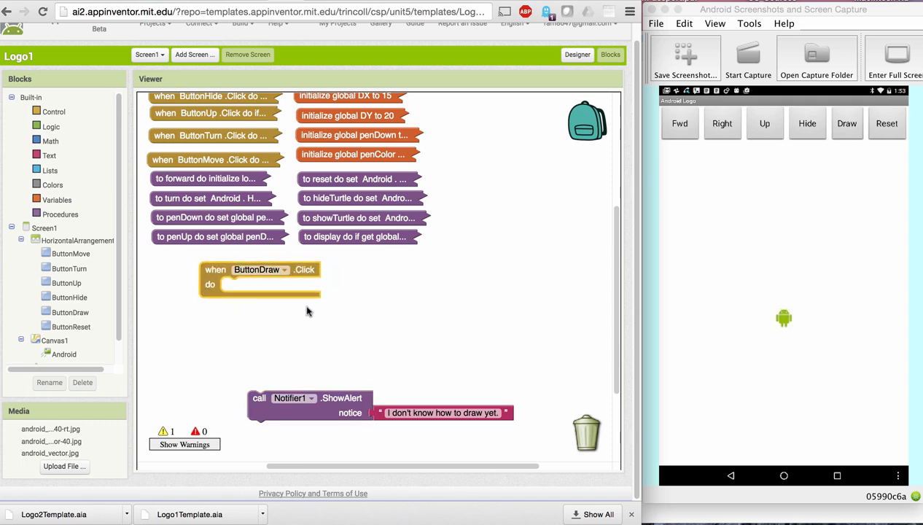
pyautogui.moveTo(52, 154)
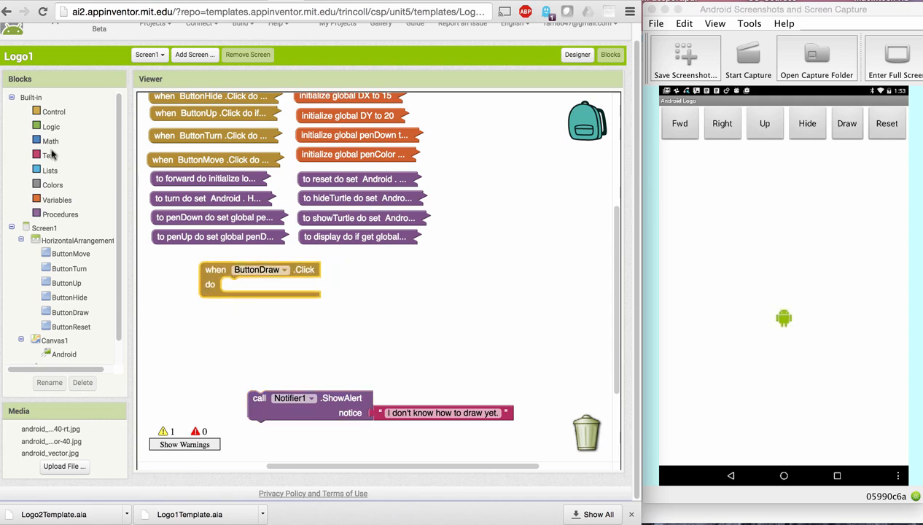
pyautogui.moveTo(93, 278)
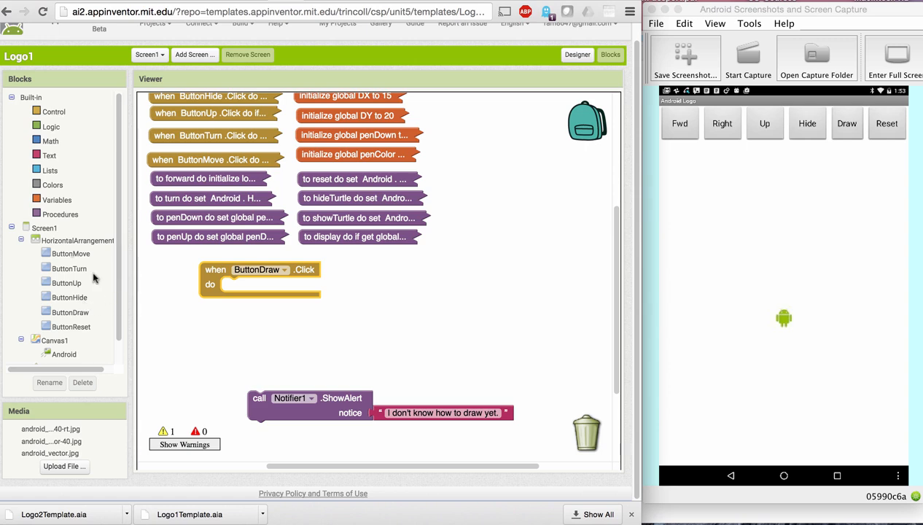
# Add procedure call blocks, including a turn call, into the ButtonDraw.Click handler
pyautogui.click(61, 214)
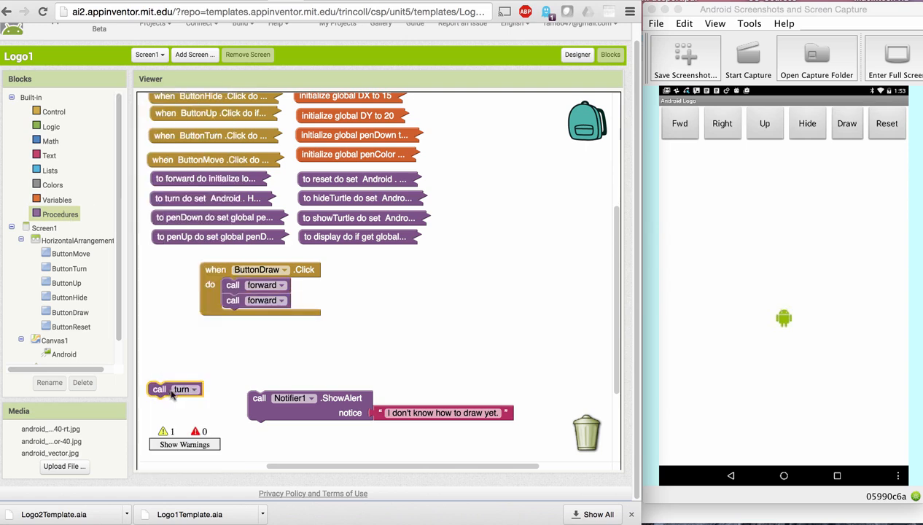
pyautogui.moveTo(175, 388); pyautogui.dragTo(255, 315)
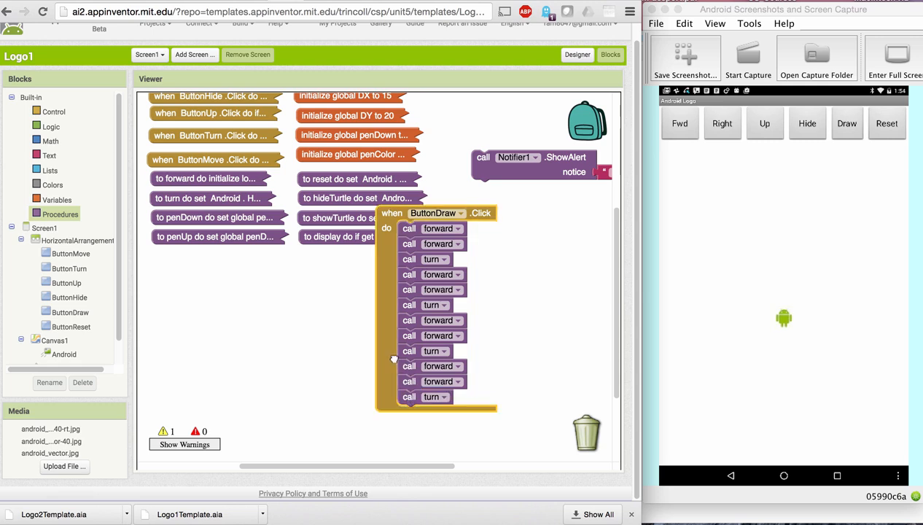
# Shift the ButtonDraw.Click handler left and press Draw to trace a closed square
pyautogui.moveTo(435, 213); pyautogui.dragTo(375, 257)
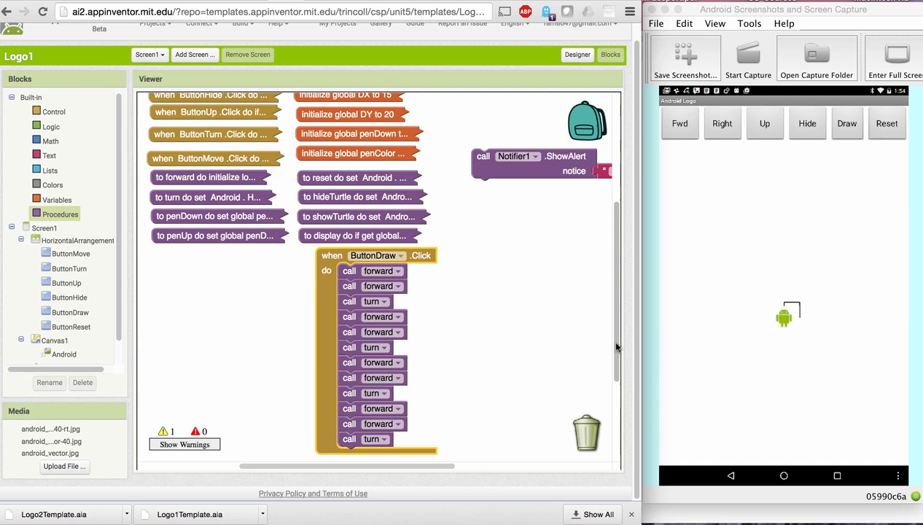
pyautogui.click(807, 123)
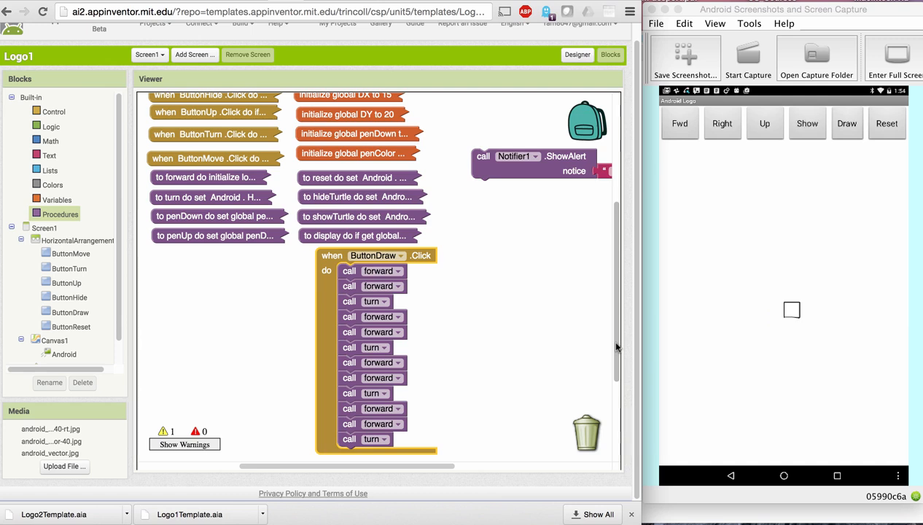
pyautogui.moveTo(527, 357)
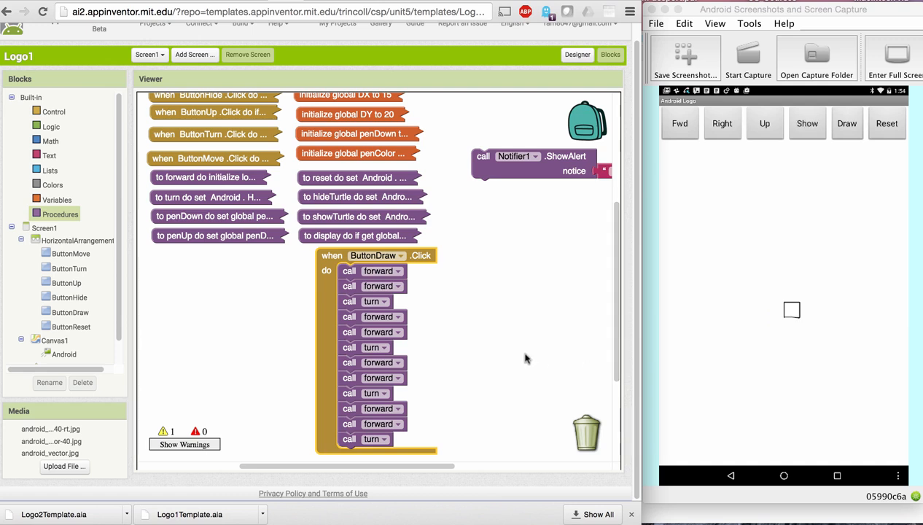
pyautogui.moveTo(460, 345)
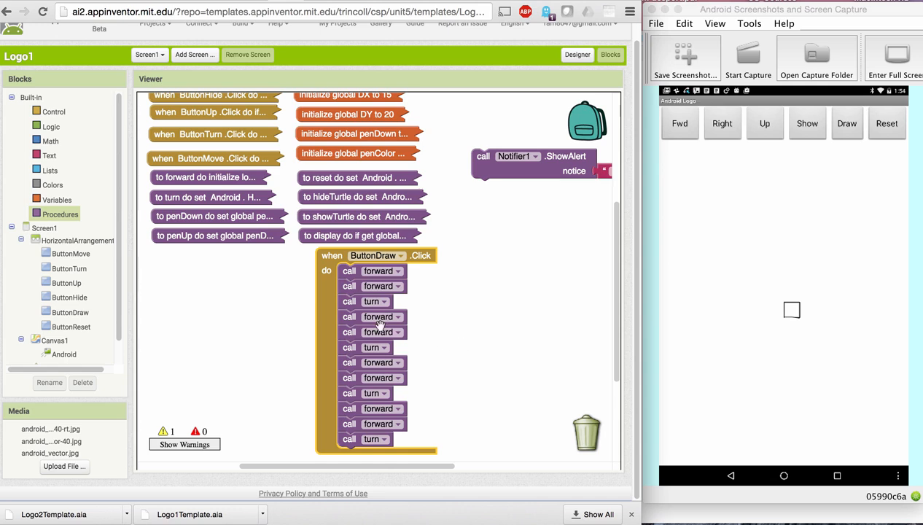
pyautogui.moveTo(375, 256); pyautogui.dragTo(306, 257)
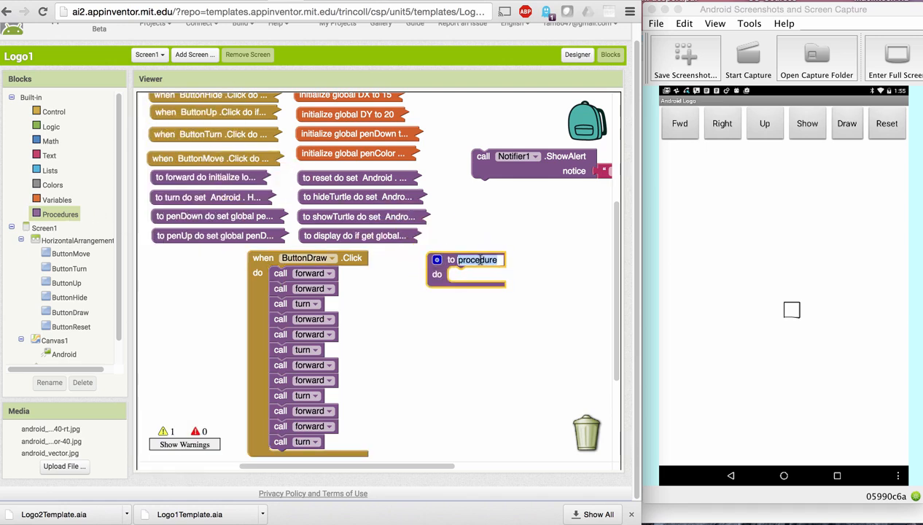
# Name the procedure square20, loop from 1 to 4, and place forward, forward, turn inside
pyautogui.write('square')
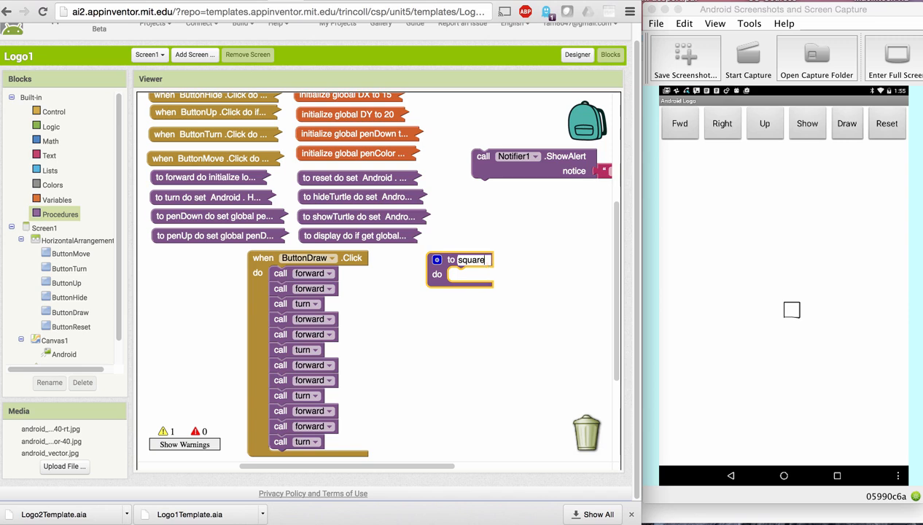
pyautogui.write('20')
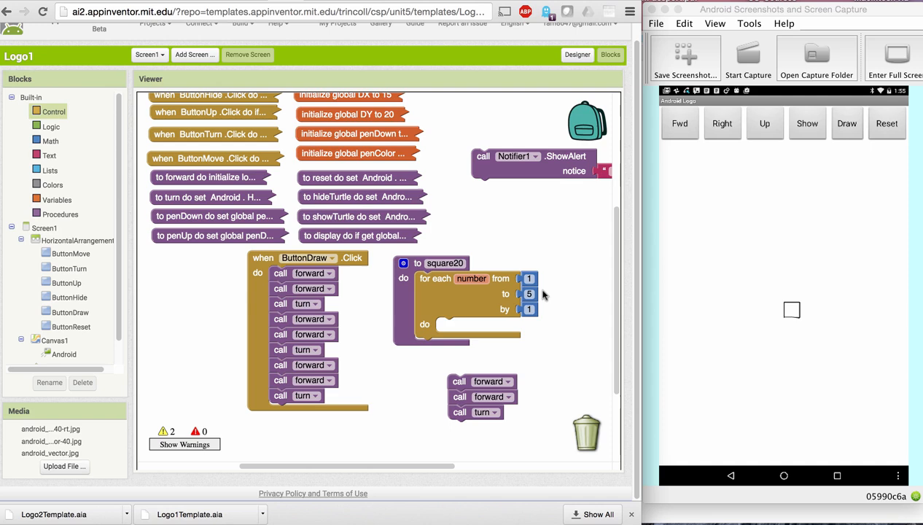
pyautogui.moveTo(553, 282)
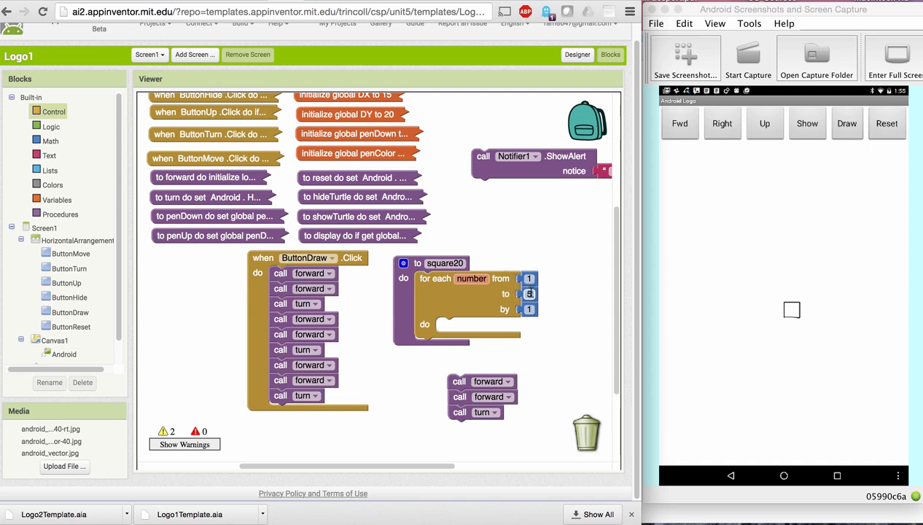
pyautogui.write('4')
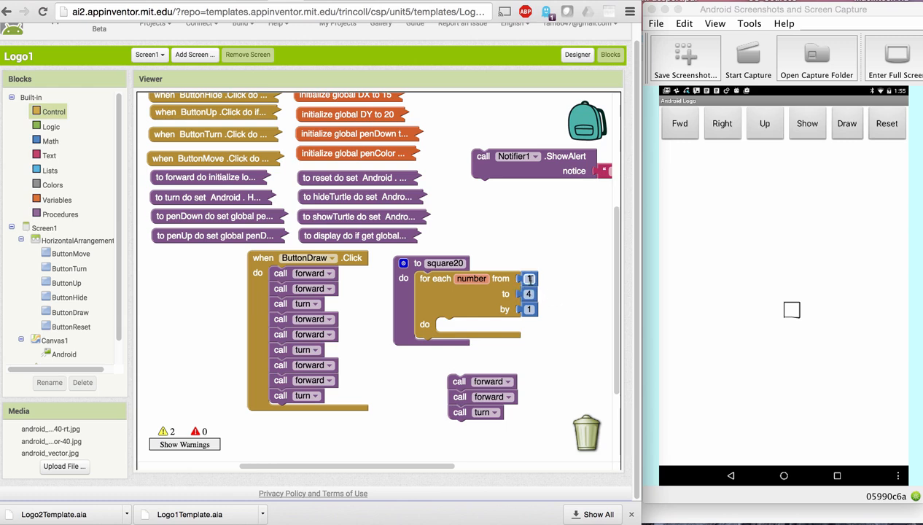
pyautogui.moveTo(529, 309)
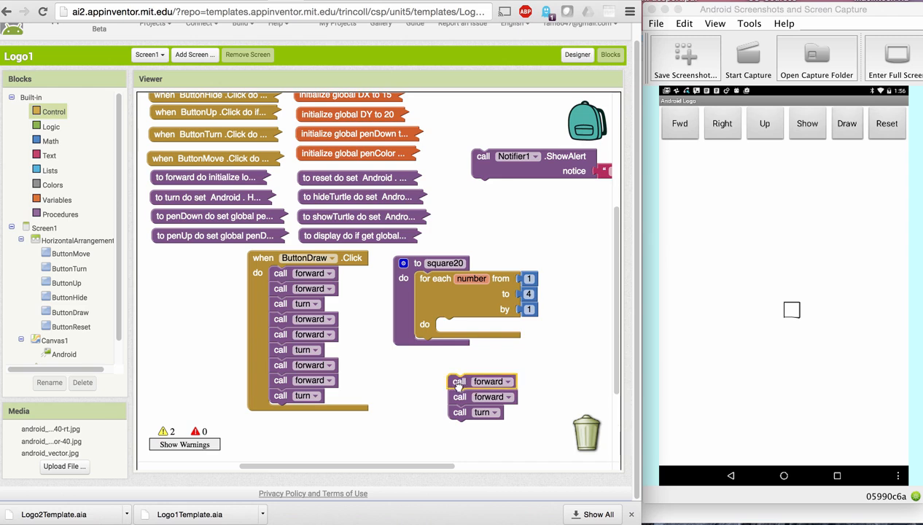
pyautogui.moveTo(481, 381); pyautogui.dragTo(448, 324)
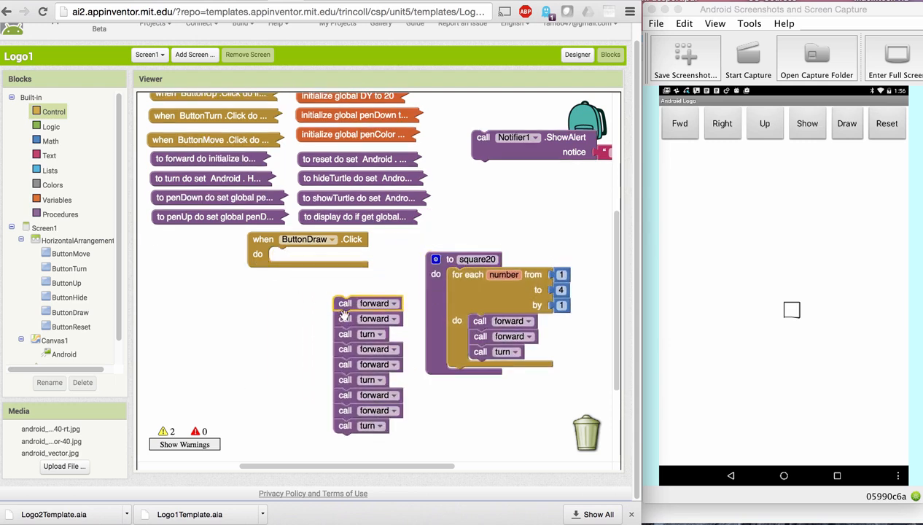
# Move the leftover call stack out of the Draw handler and open the Procedures drawer
pyautogui.moveTo(368, 303); pyautogui.dragTo(342, 357)
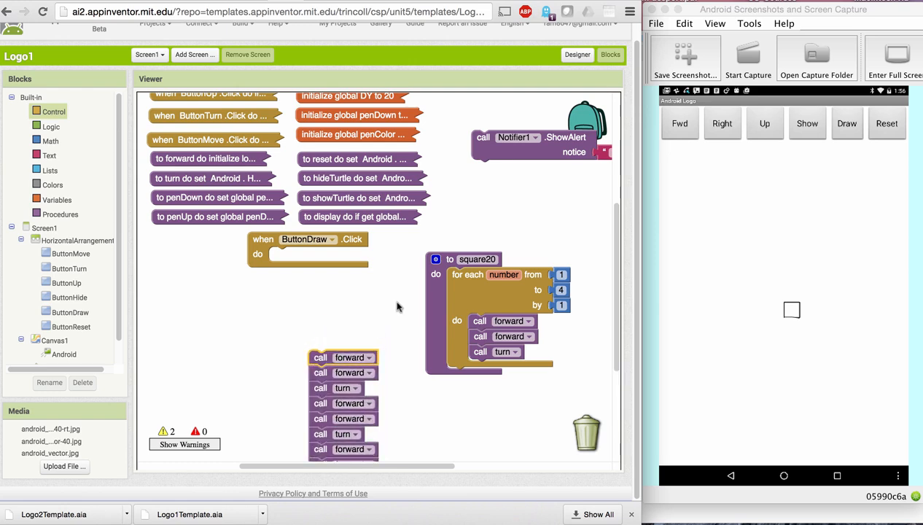
pyautogui.moveTo(421, 291)
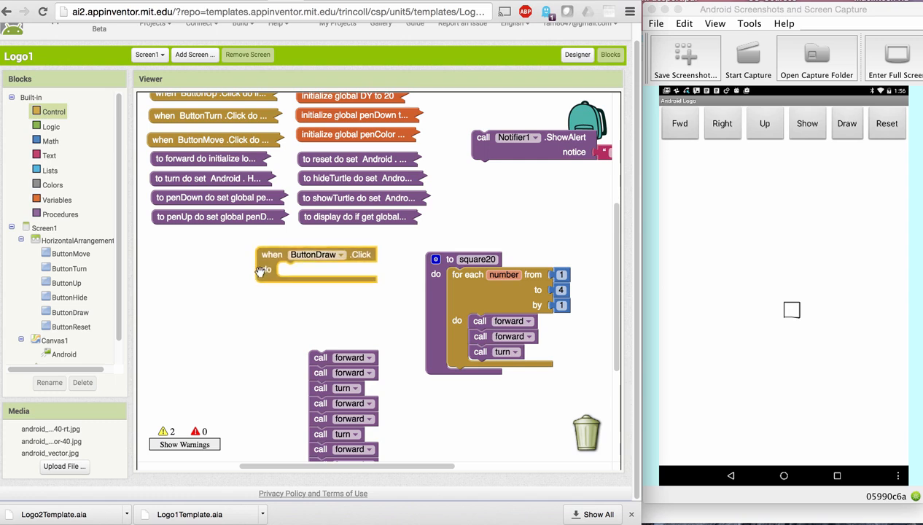
pyautogui.click(60, 214)
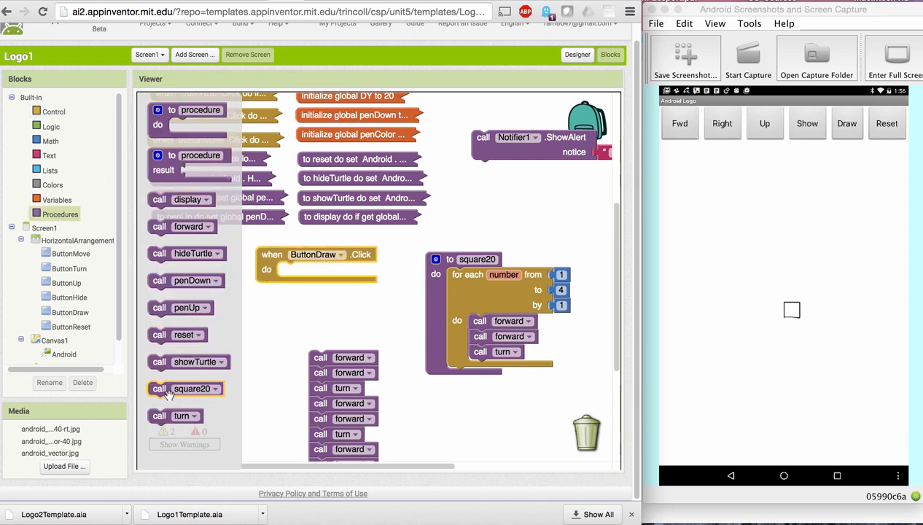
# Put a call square20 block in ButtonDraw.Click and press Draw to confirm the square
pyautogui.moveTo(184, 389); pyautogui.dragTo(314, 269)
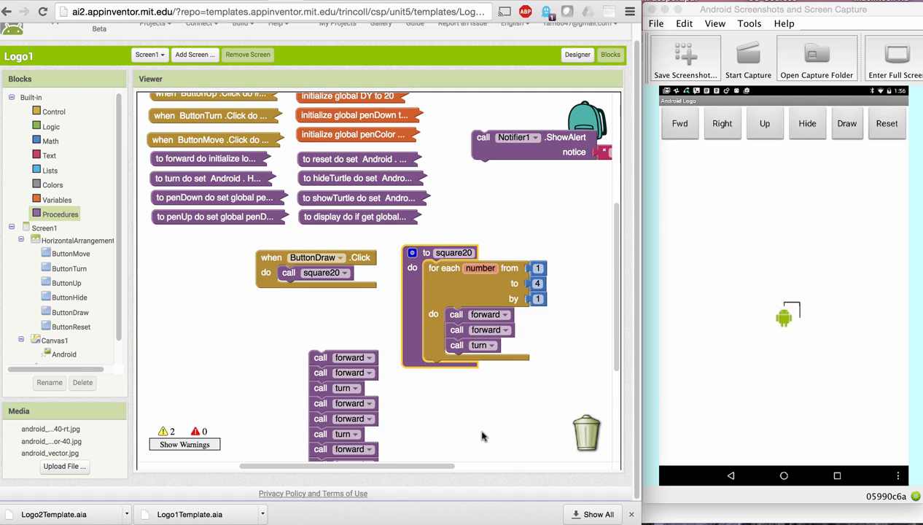
pyautogui.click(806, 123)
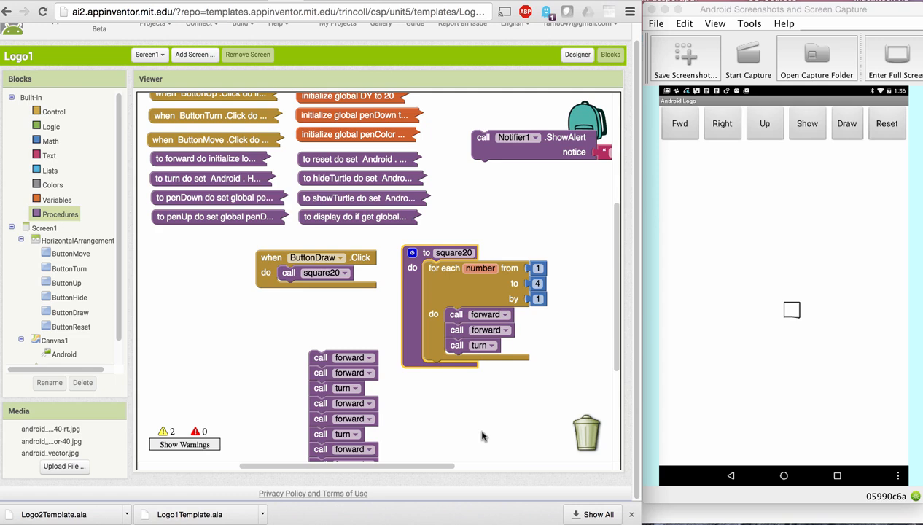
pyautogui.moveTo(405, 329)
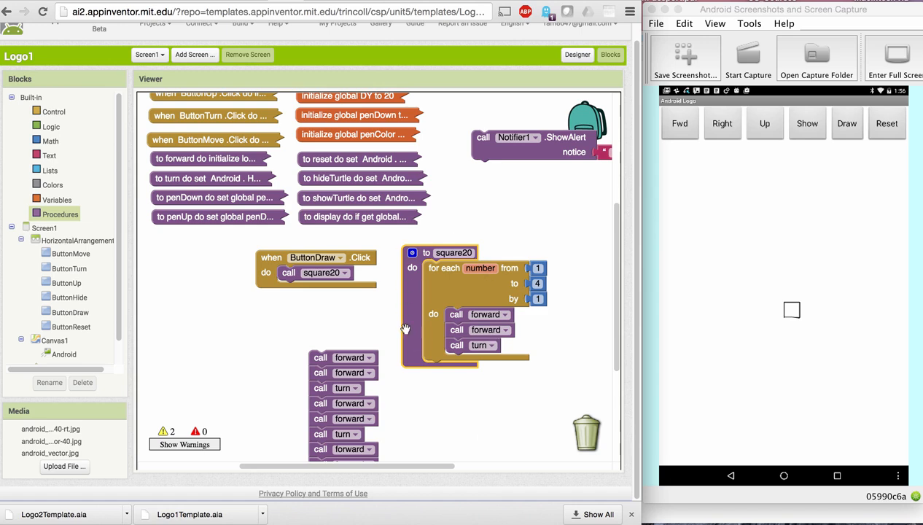
pyautogui.moveTo(279, 270)
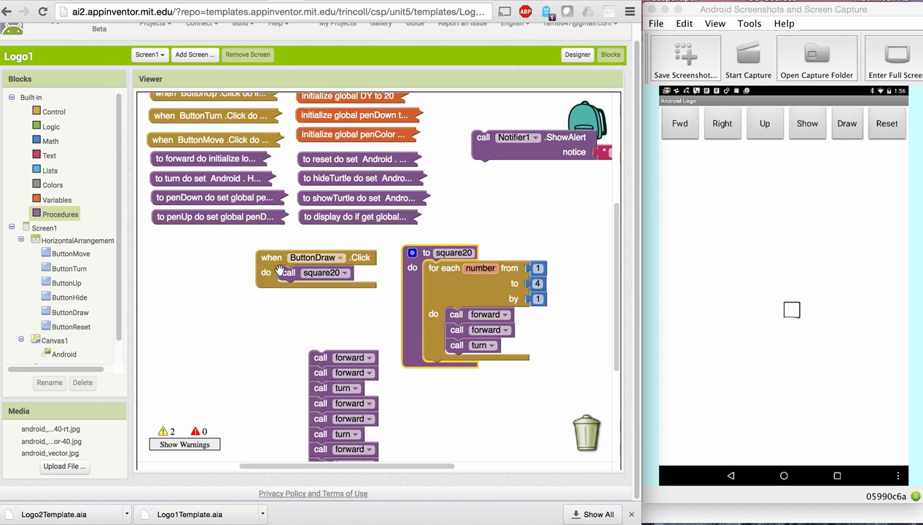